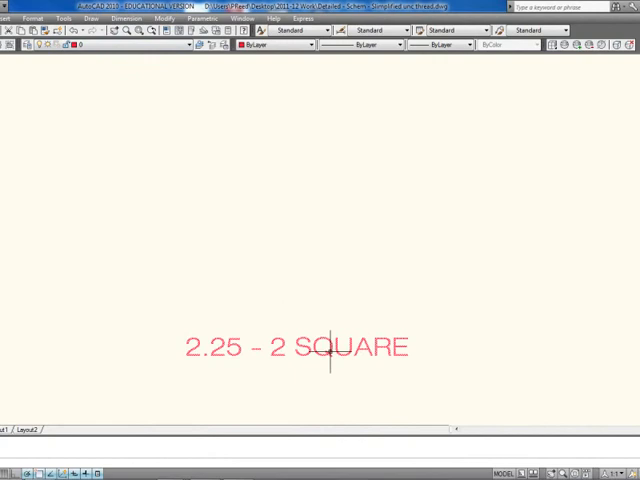
mouse_move(178, 314)
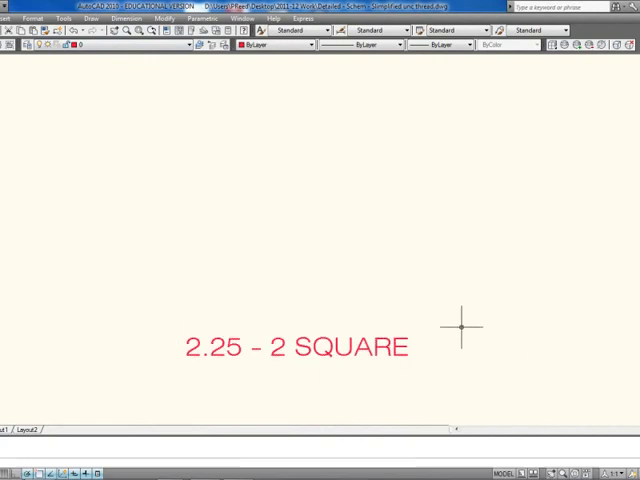
mouse_move(224, 330)
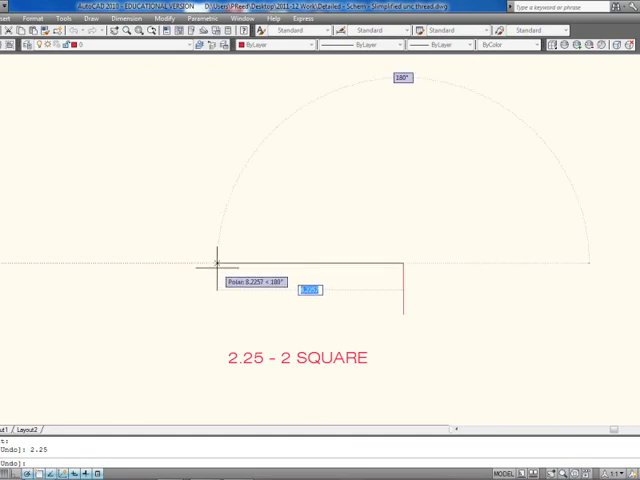
- Lay out the 2.25-diameter circle guide for the shaft outline
text(5)
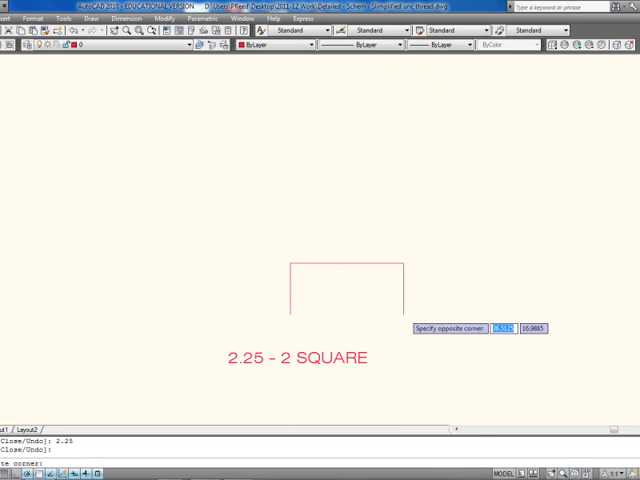
mouse_move(412, 332)
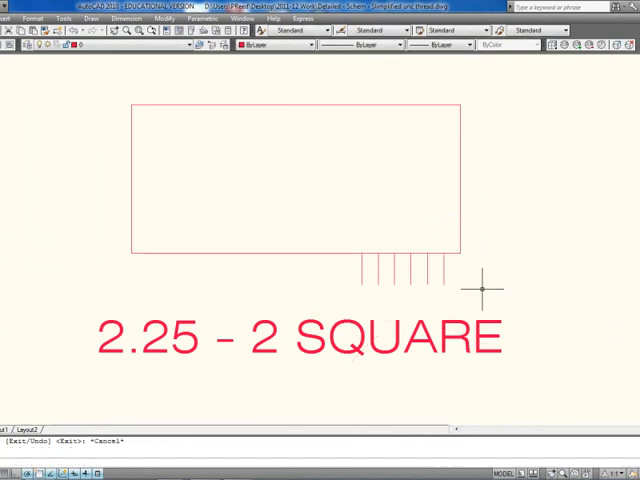
mouse_move(496, 294)
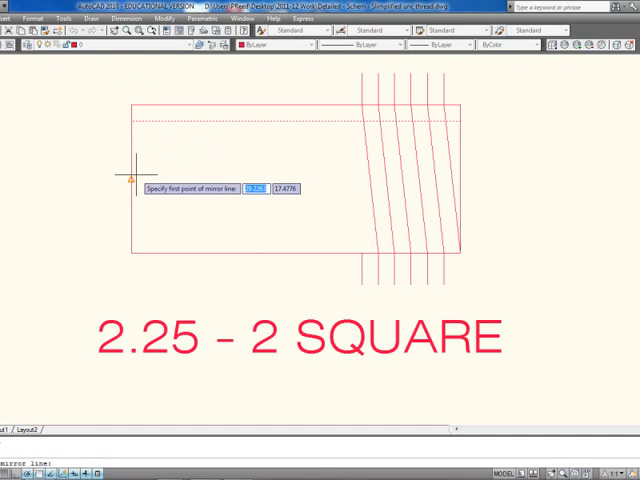
- Set the first mirror-line point to reflect the slanted thread lines
click(132, 164)
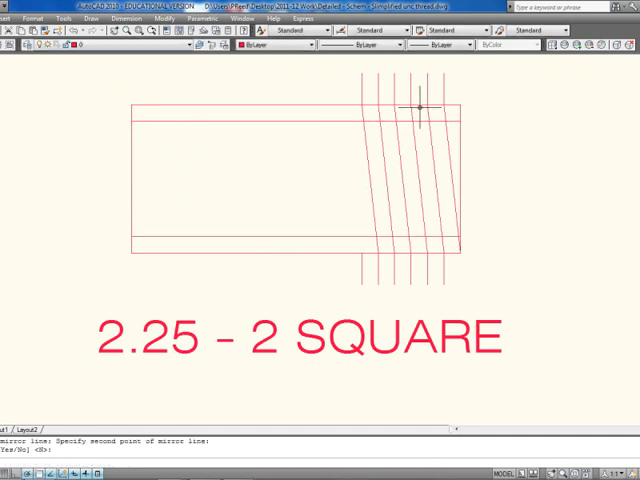
mouse_move(410, 104)
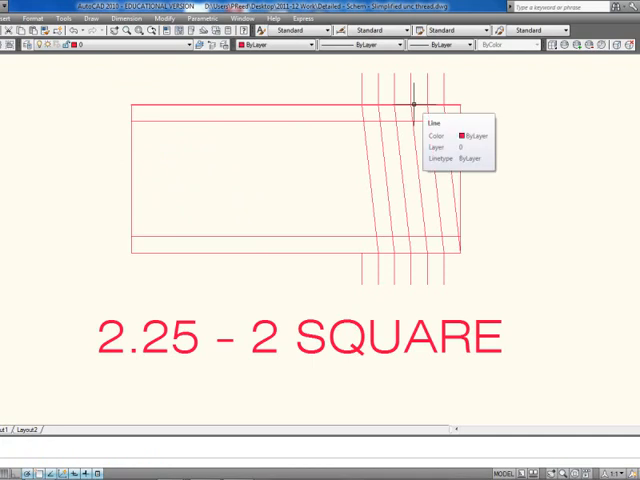
mouse_move(496, 190)
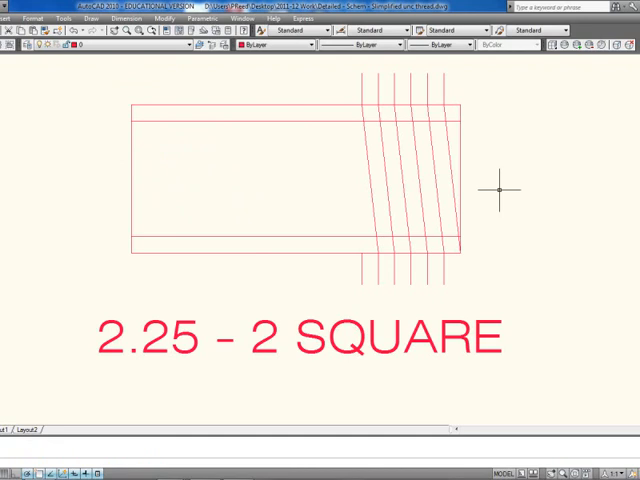
mouse_move(470, 196)
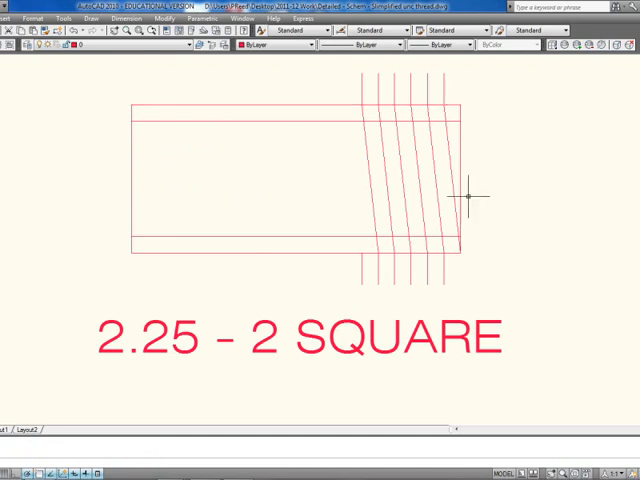
mouse_move(470, 244)
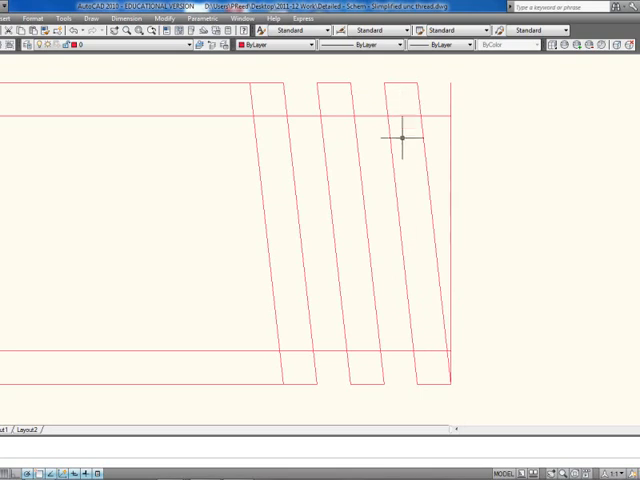
mouse_move(330, 176)
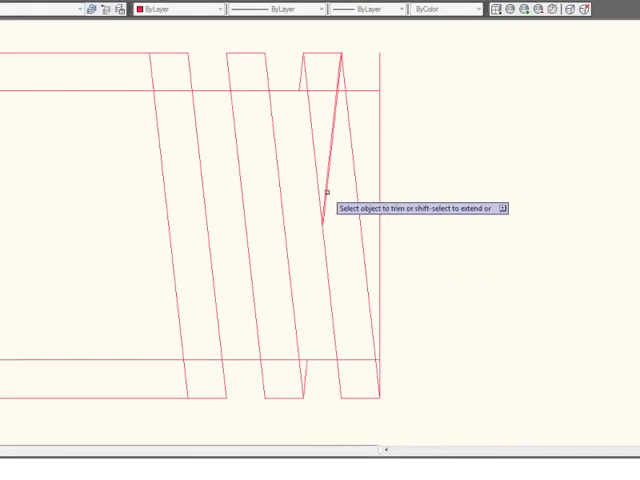
- Trim a stray thread segment and place a copied slanted line at the shaft end
click(328, 192)
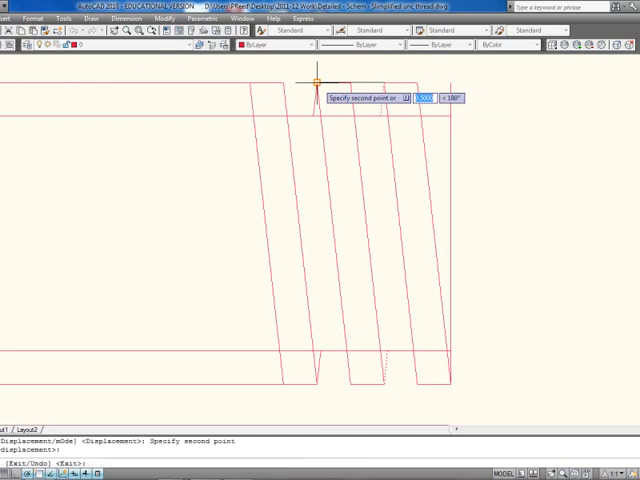
mouse_move(244, 78)
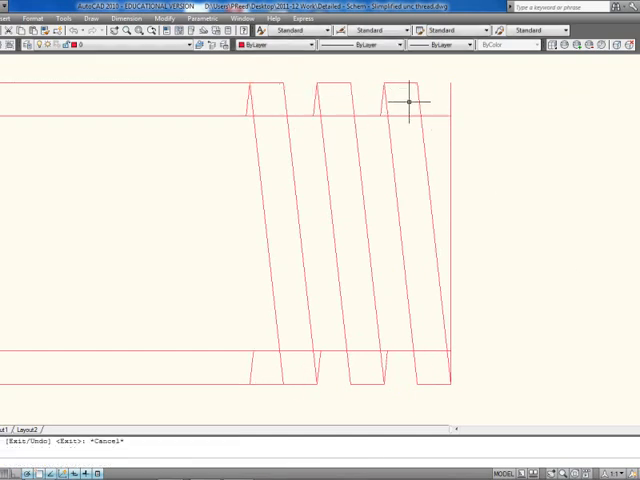
click(408, 104)
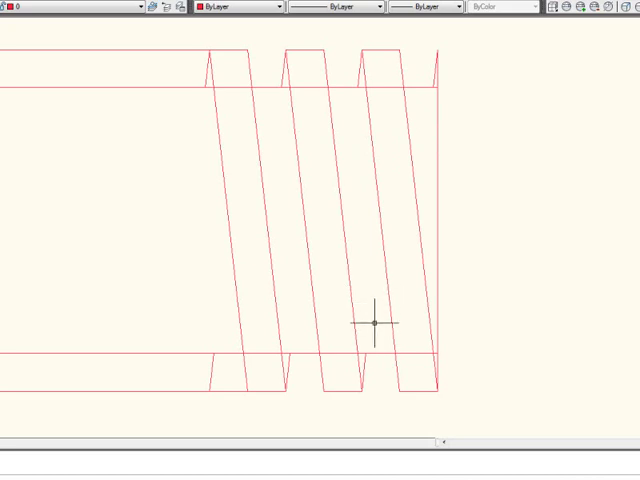
mouse_move(48, 188)
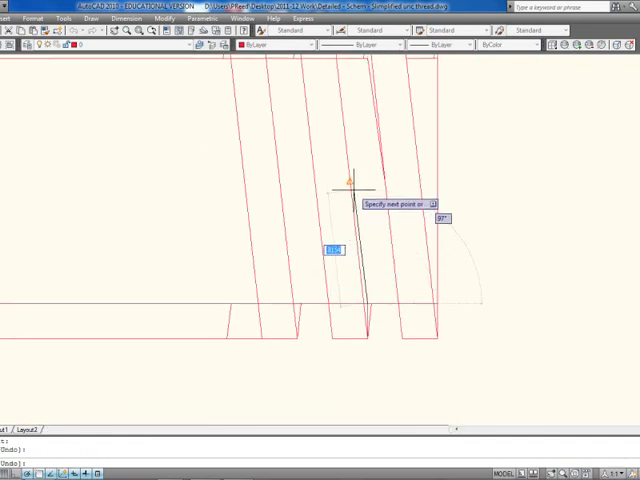
- Finish the parallel partner line beside the slanted thread edge
key(Escape)
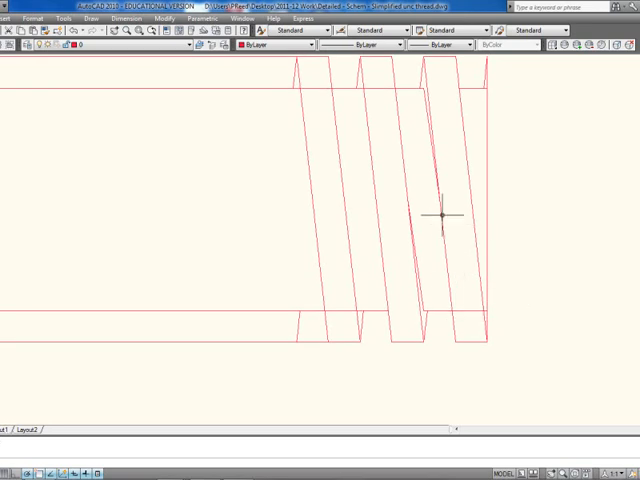
mouse_move(496, 394)
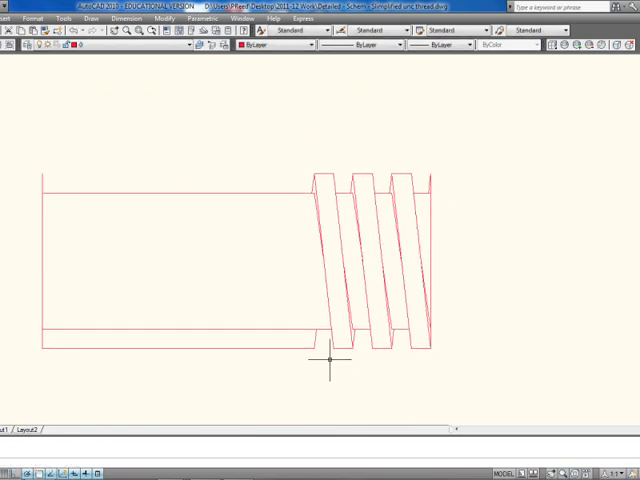
- Continue cleaning up the trimmed square-thread edges at the shaft's right end
text(d)
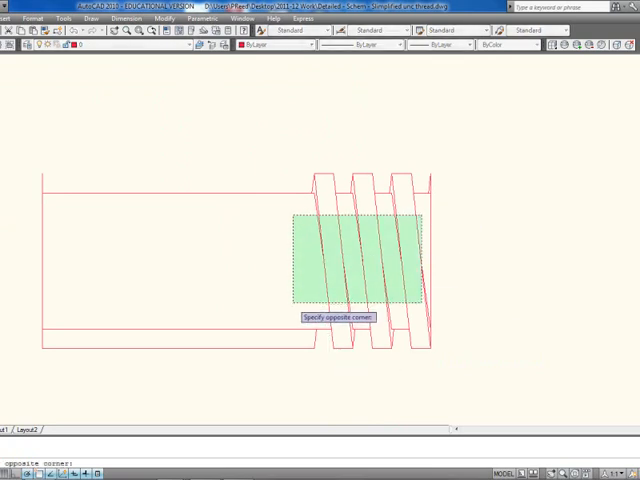
- Finish selecting the thread-line group to copy along the shaft
click(416, 310)
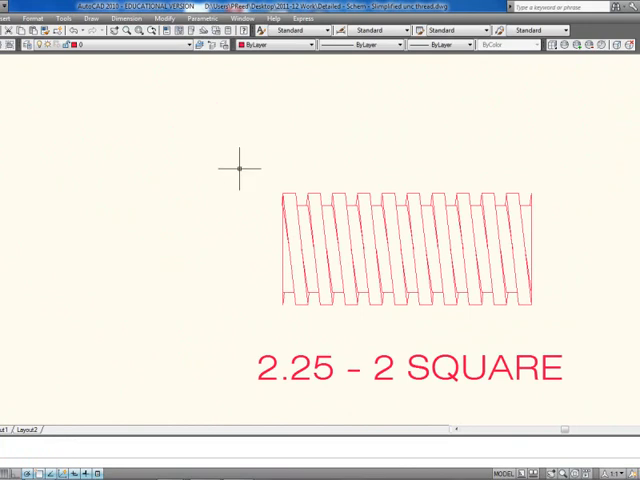
mouse_move(464, 176)
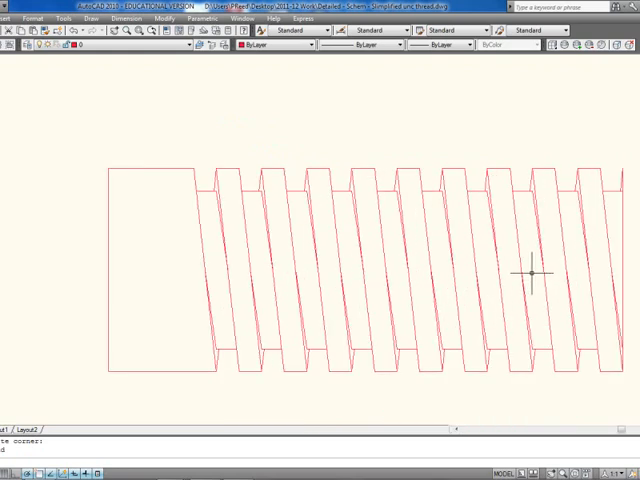
mouse_move(540, 272)
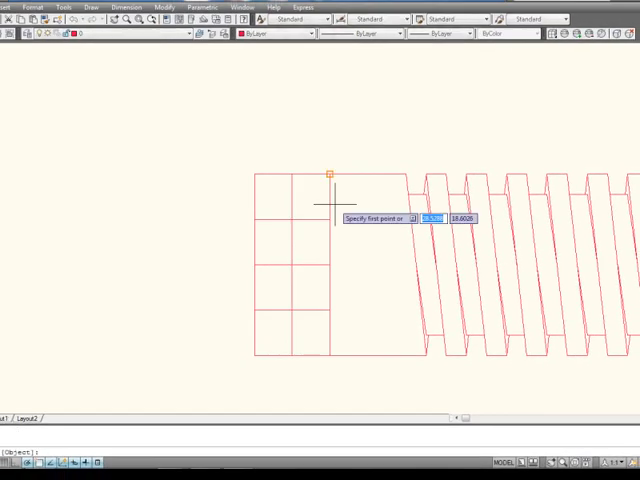
mouse_move(292, 358)
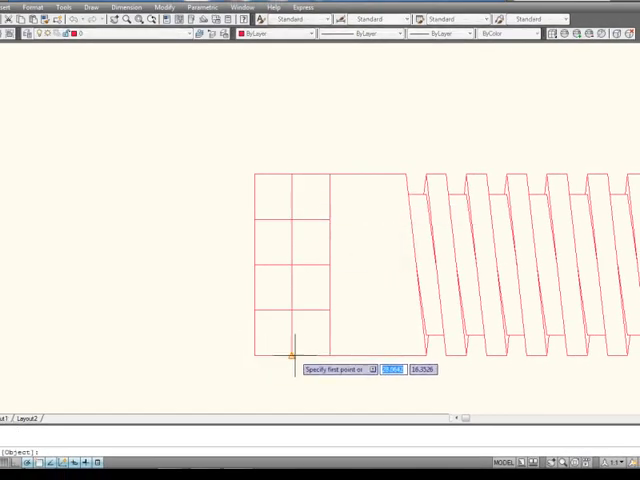